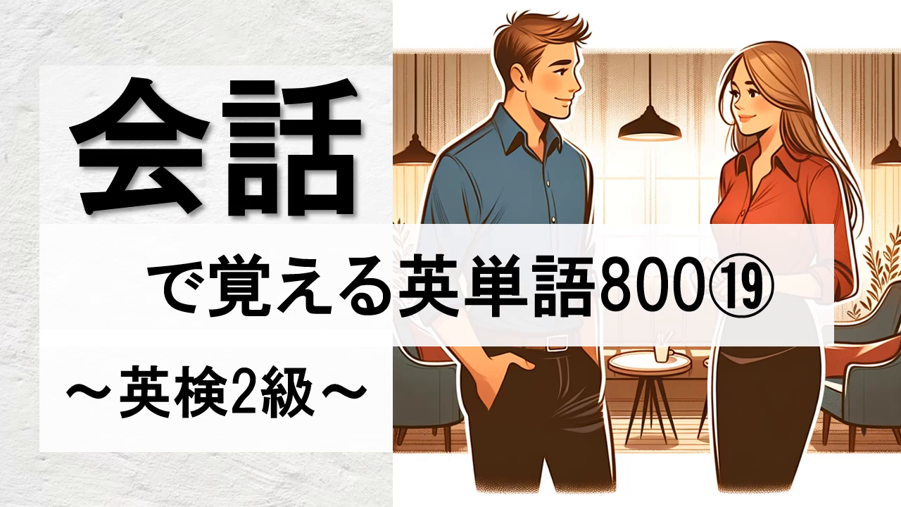
key(Right)
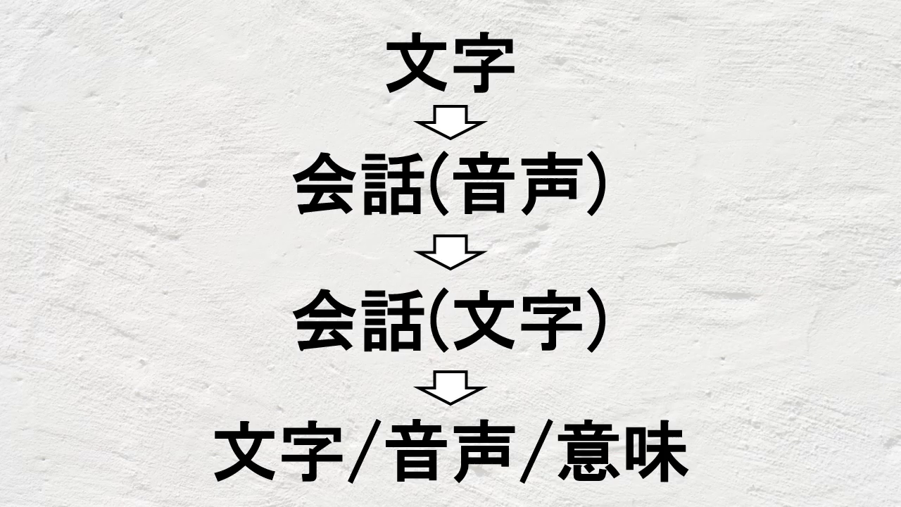